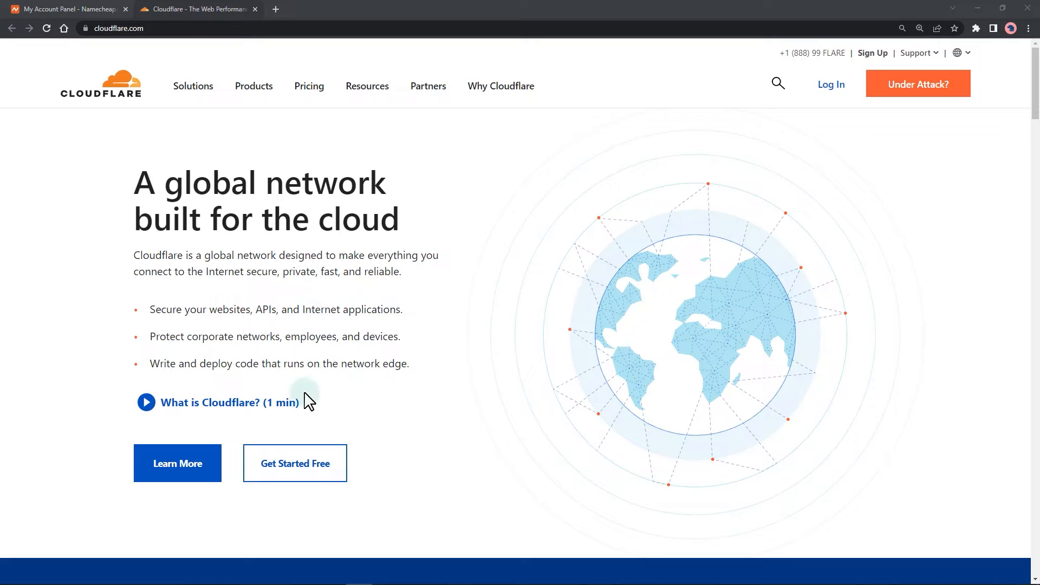
Create a new free Cloudflare account with an email and password.
{"action": "left_click", "coordinate": [294, 464]}
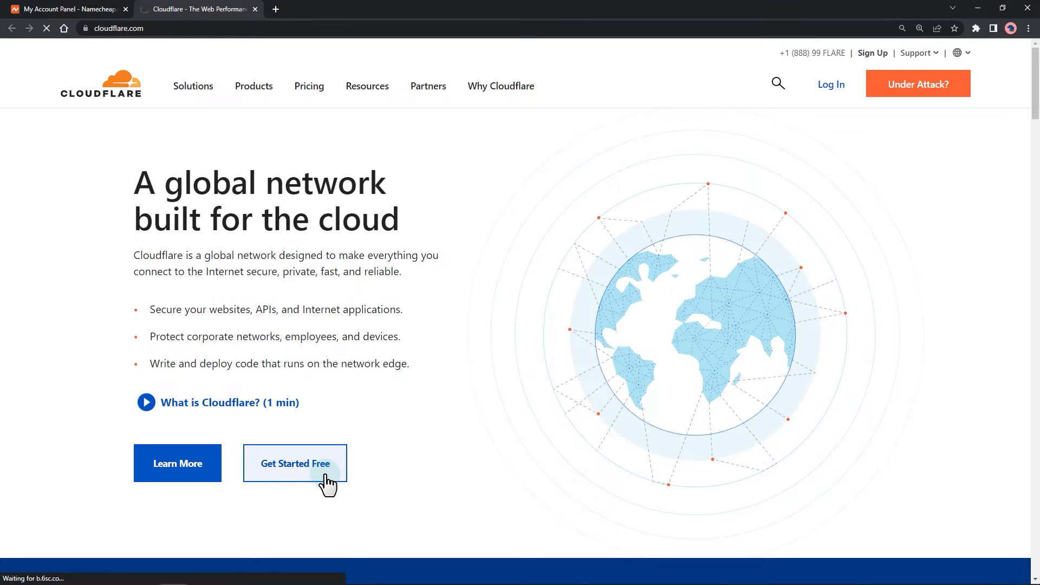
{"action": "left_click", "coordinate": [294, 464]}
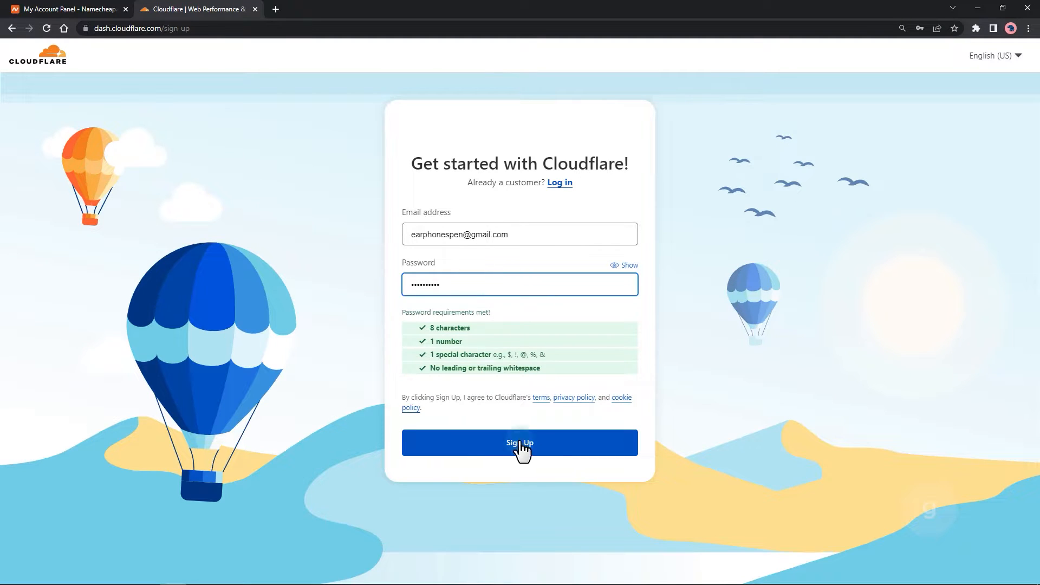
{"action": "left_click", "coordinate": [520, 442]}
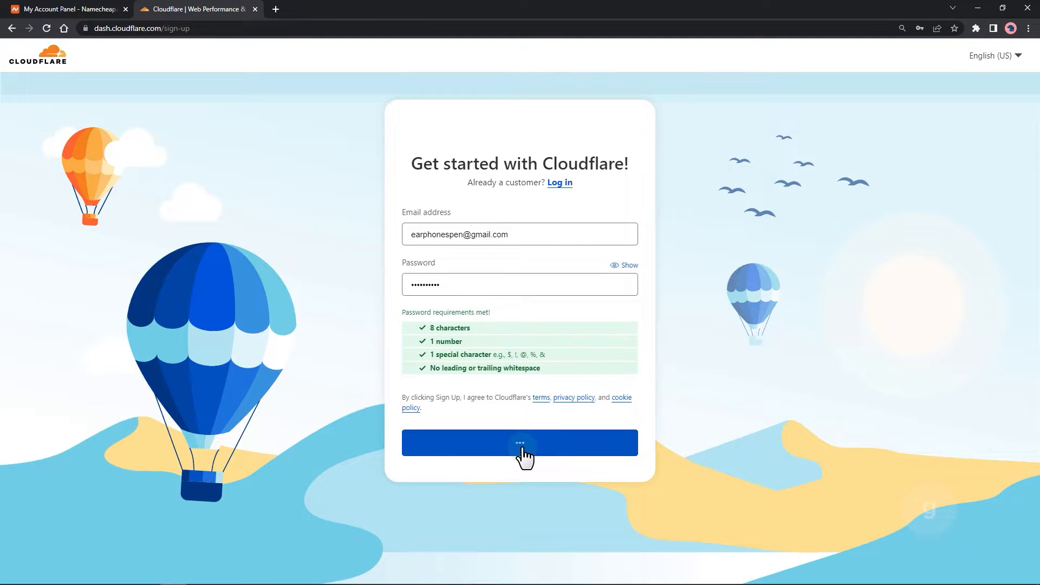
{"action": "left_click", "coordinate": [520, 442]}
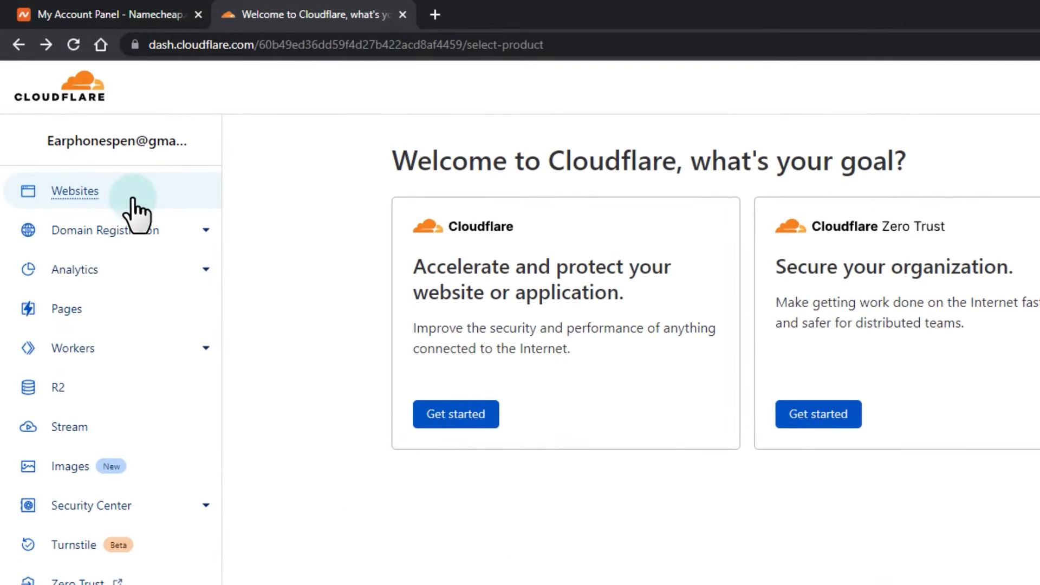
Add the site clymenewebsite.beauty from the account's Websites list.
{"action": "left_click", "coordinate": [75, 191]}
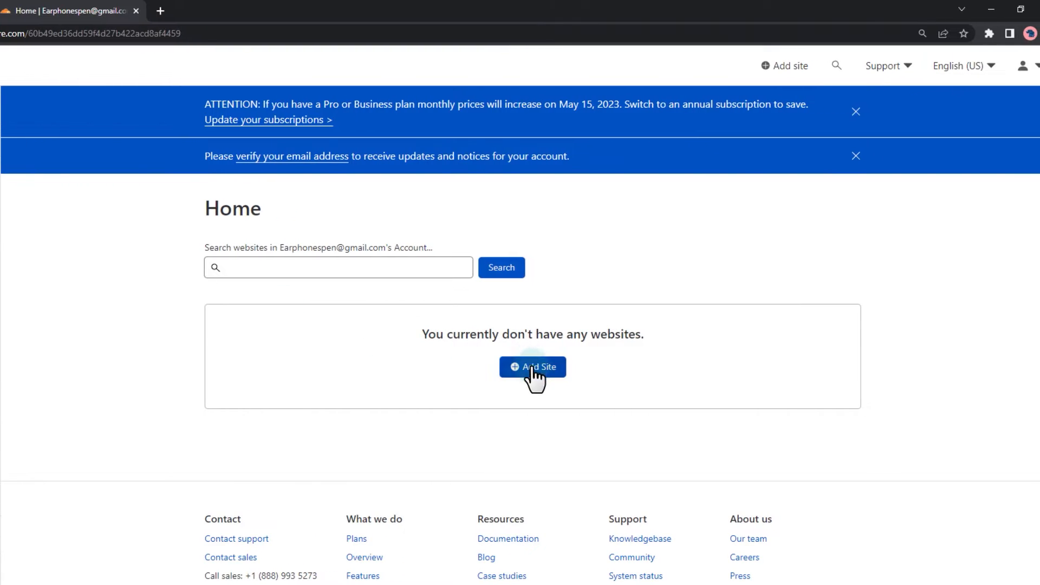
{"action": "left_click", "coordinate": [533, 366]}
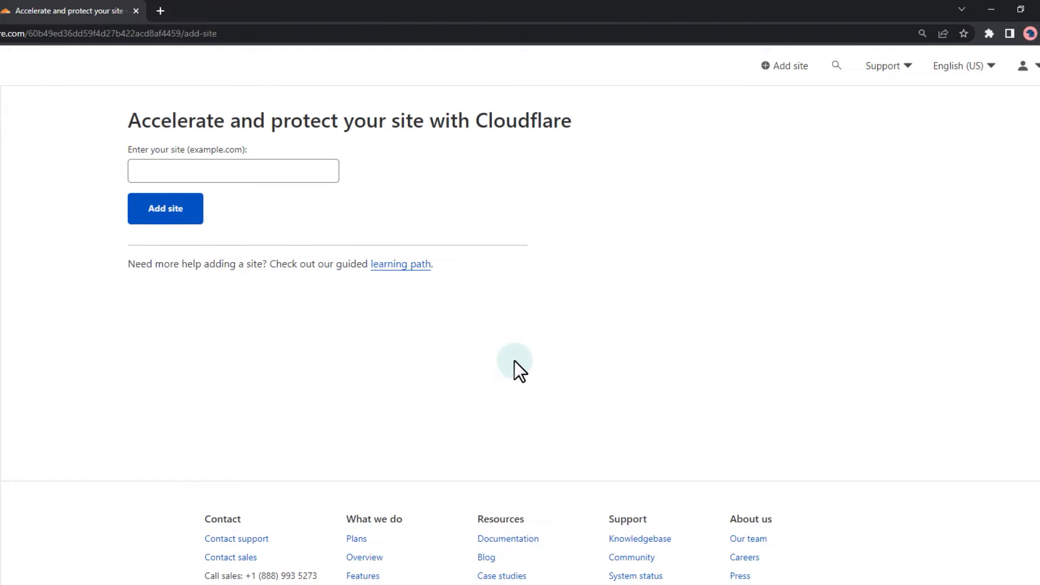
{"action": "type", "text": "clymenewebsite.beauty"}
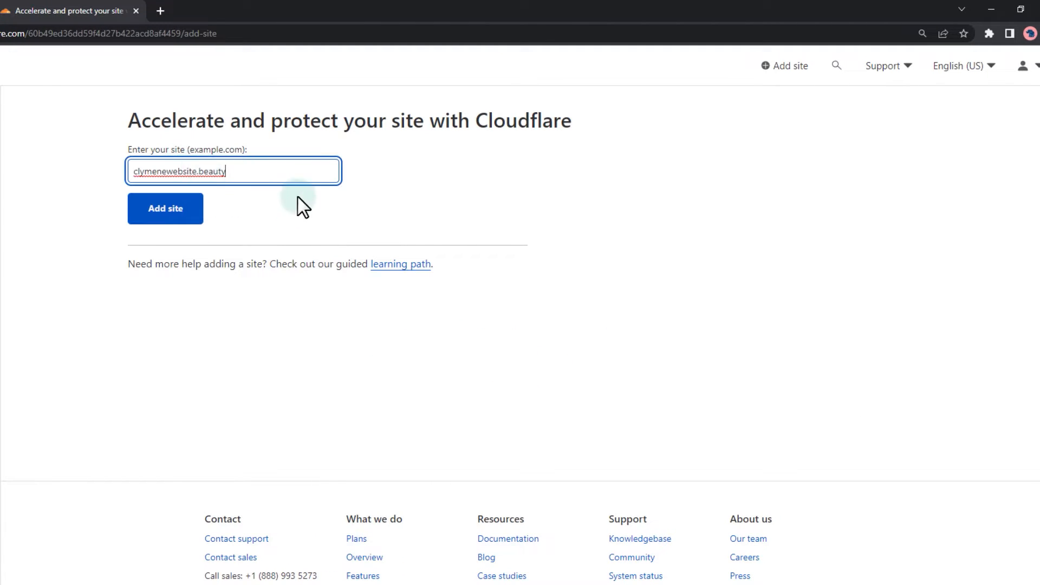
{"action": "left_click", "coordinate": [165, 209]}
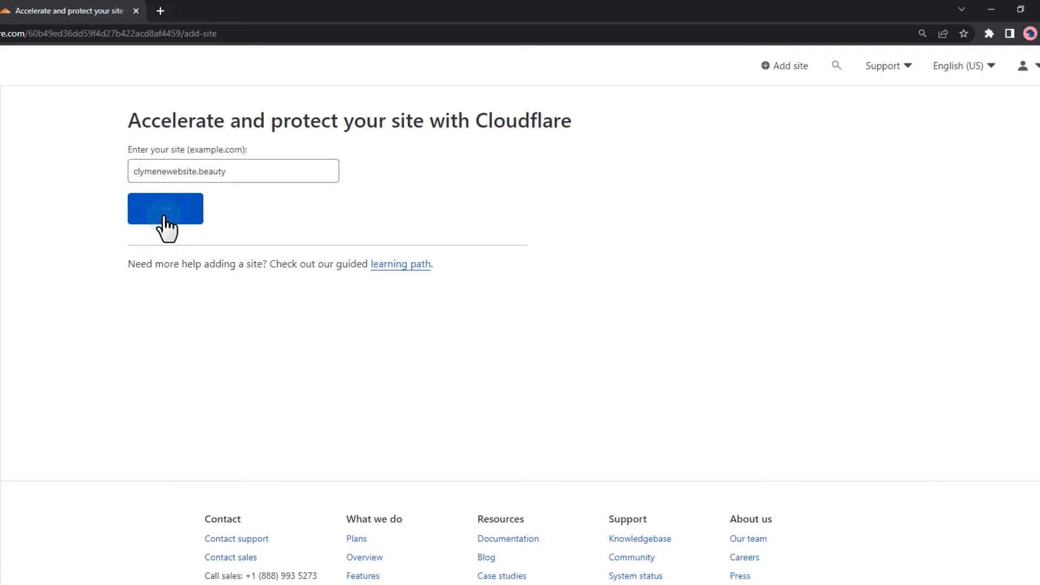
{"action": "left_click", "coordinate": [164, 209]}
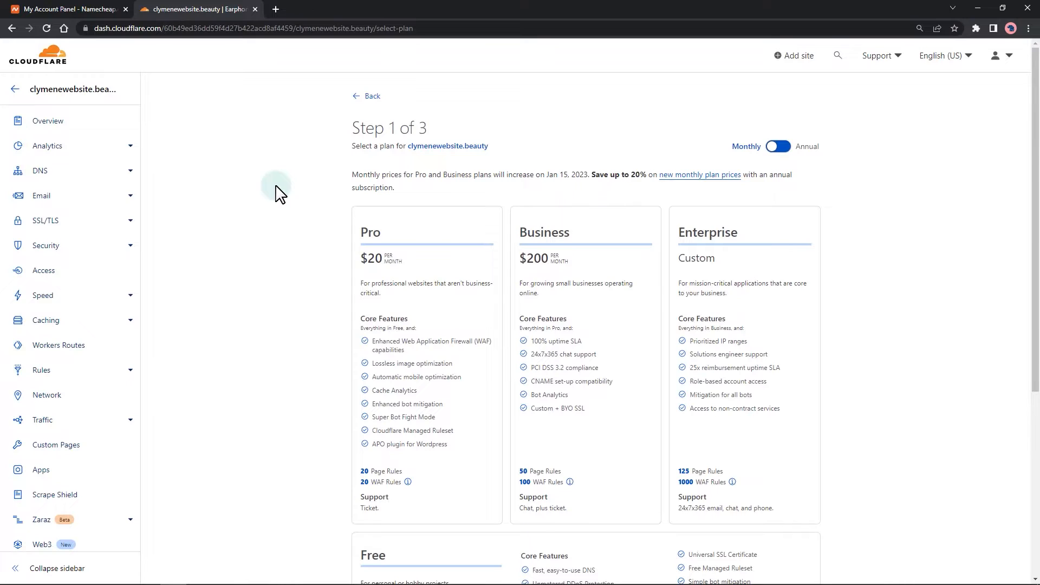
Choose the Free plan for clymenewebsite.beauty and continue to the DNS review.
{"action": "scroll", "scroll_direction": "down", "scroll_amount": 3}
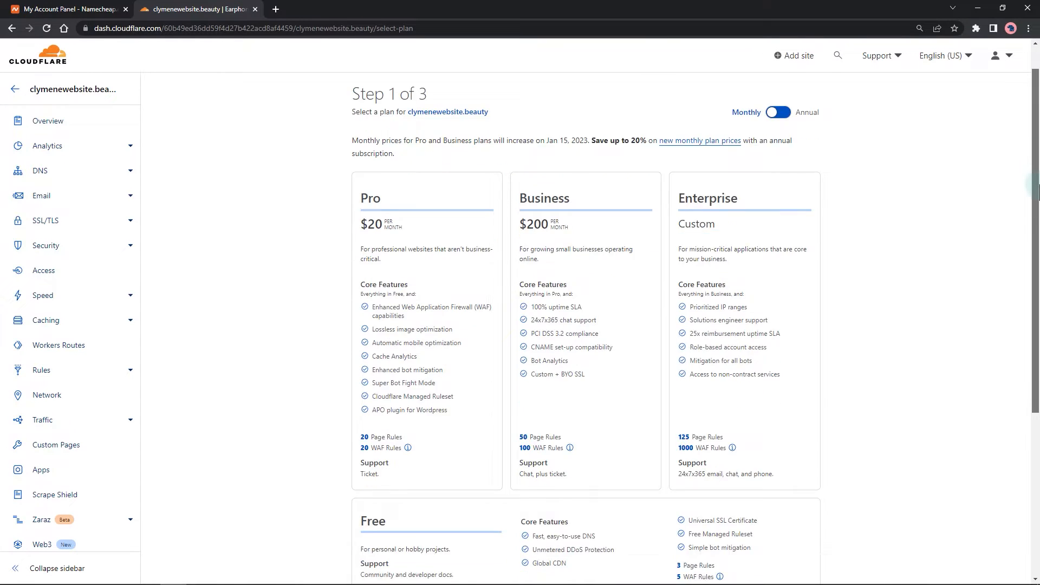
{"action": "scroll", "scroll_direction": "down", "scroll_amount": 3}
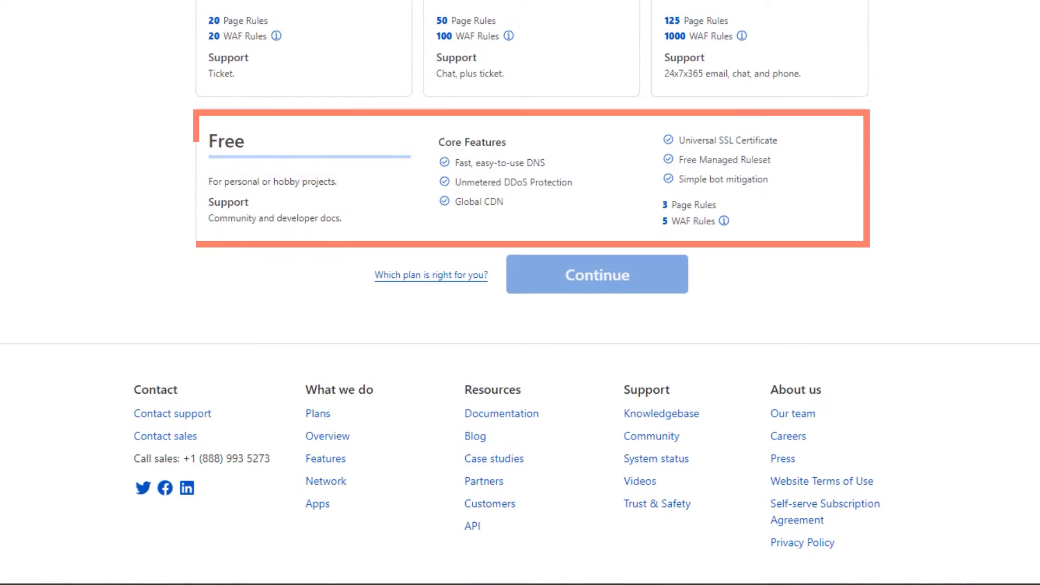
{"action": "left_click", "coordinate": [357, 171]}
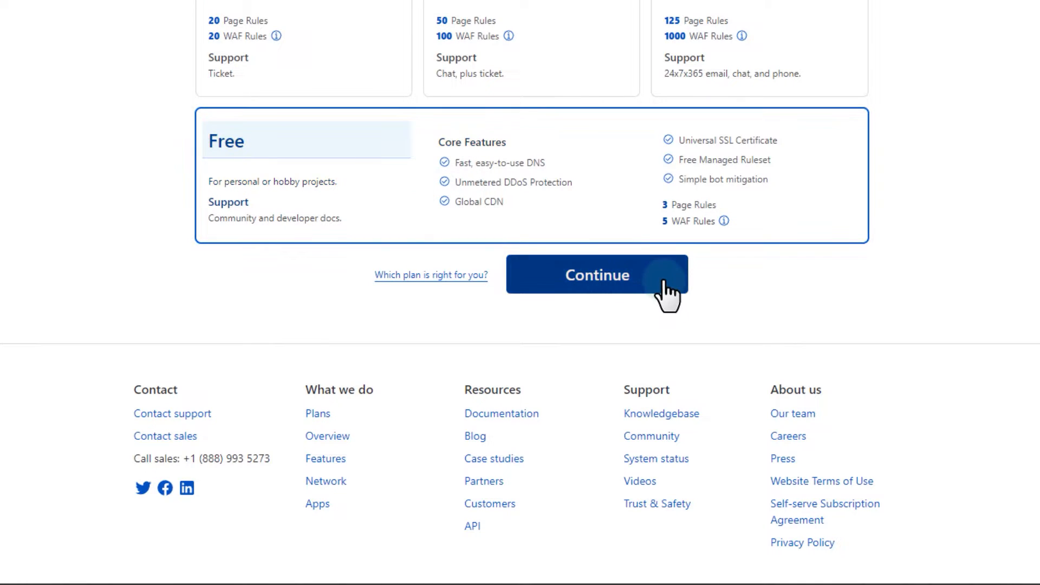
{"action": "left_click", "coordinate": [597, 275]}
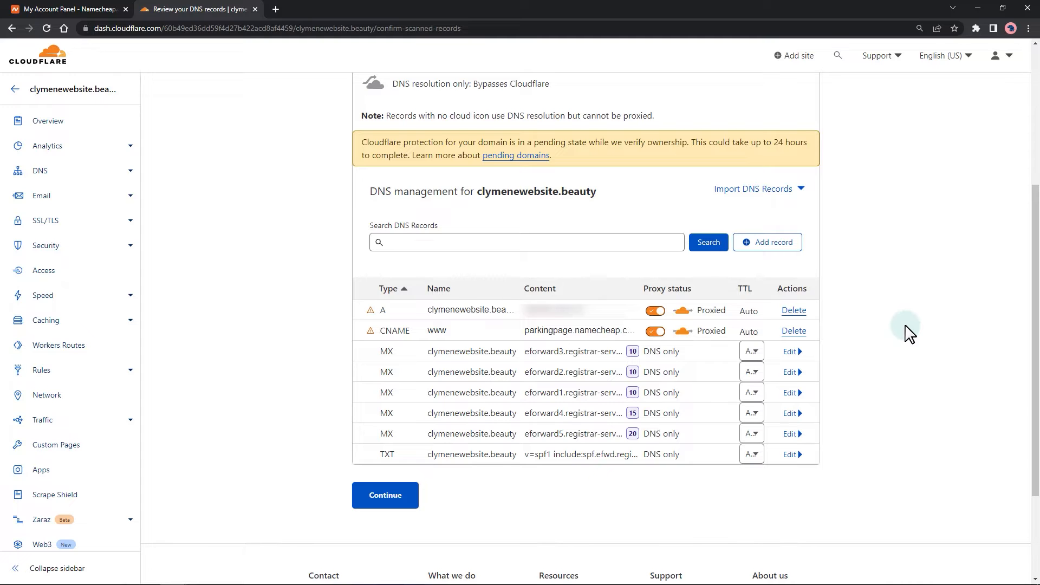
{"action": "mouse_move", "coordinate": [593, 440]}
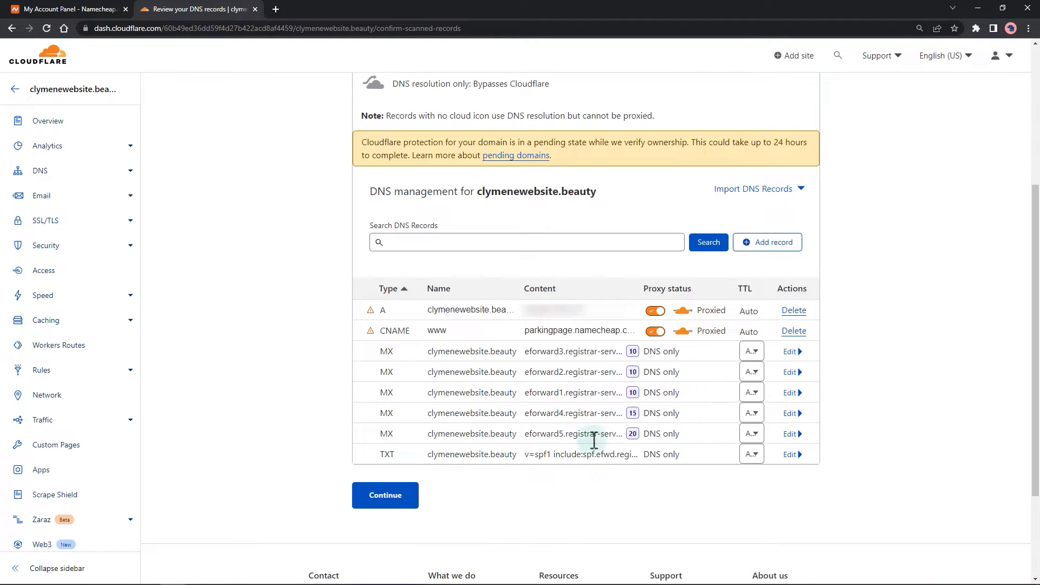
Accept the scanned DNS records and continue to the nameserver instructions.
{"action": "left_click", "coordinate": [386, 495]}
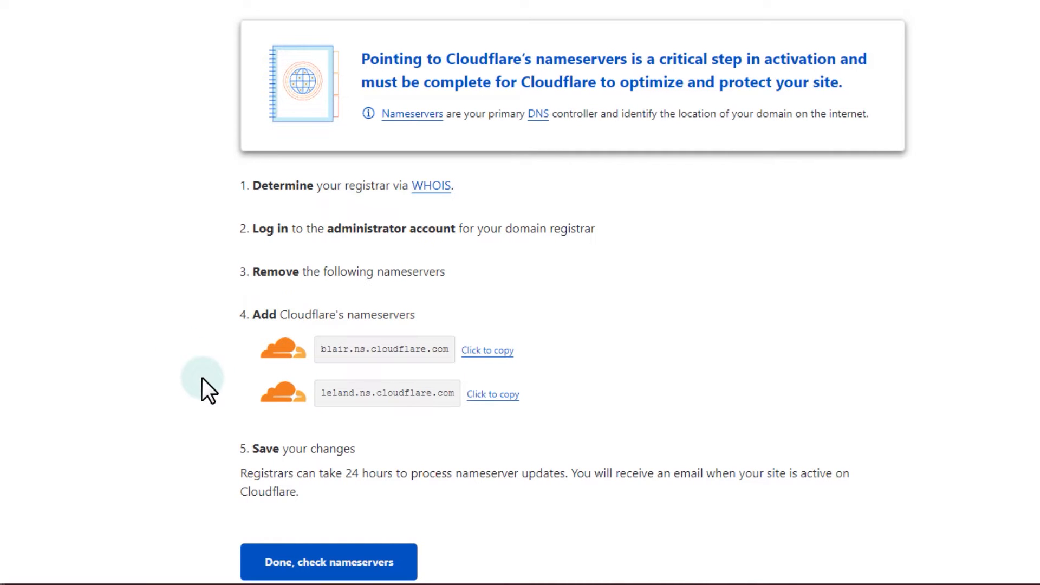
Copy blair.ns.cloudflare.com to the clipboard and switch to the Namecheap tab.
{"action": "left_click", "coordinate": [488, 350]}
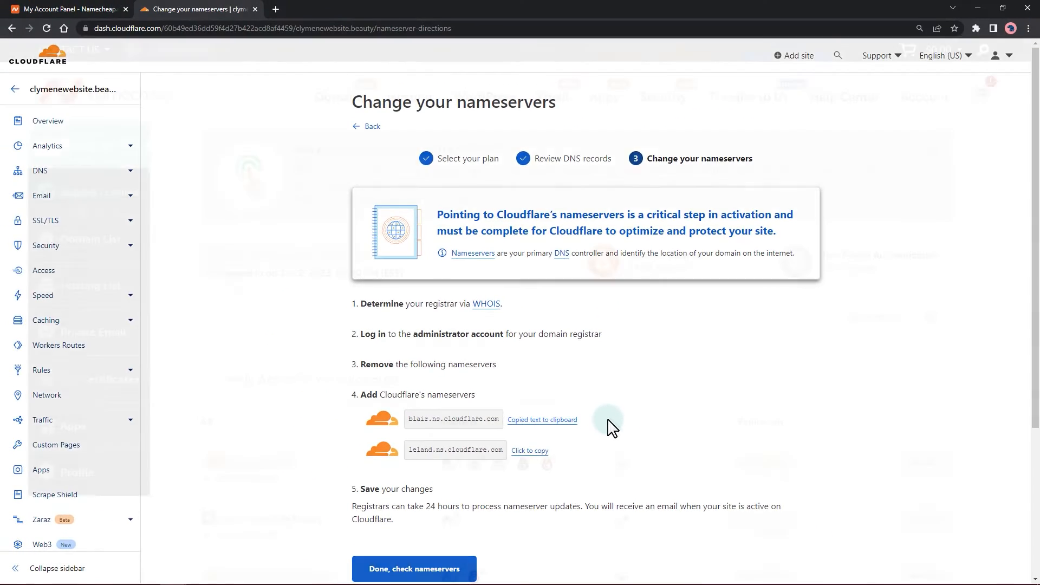
{"action": "left_click", "coordinate": [65, 9]}
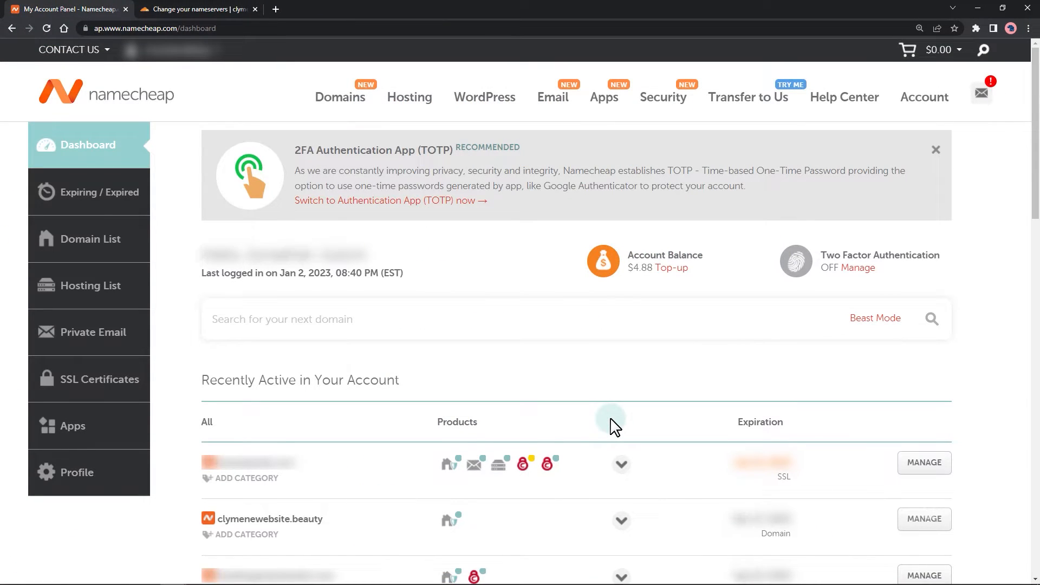
In Namecheap, switch clymenewebsite.beauty's nameservers setting to Custom DNS.
{"action": "scroll", "scroll_direction": "down", "scroll_amount": 3}
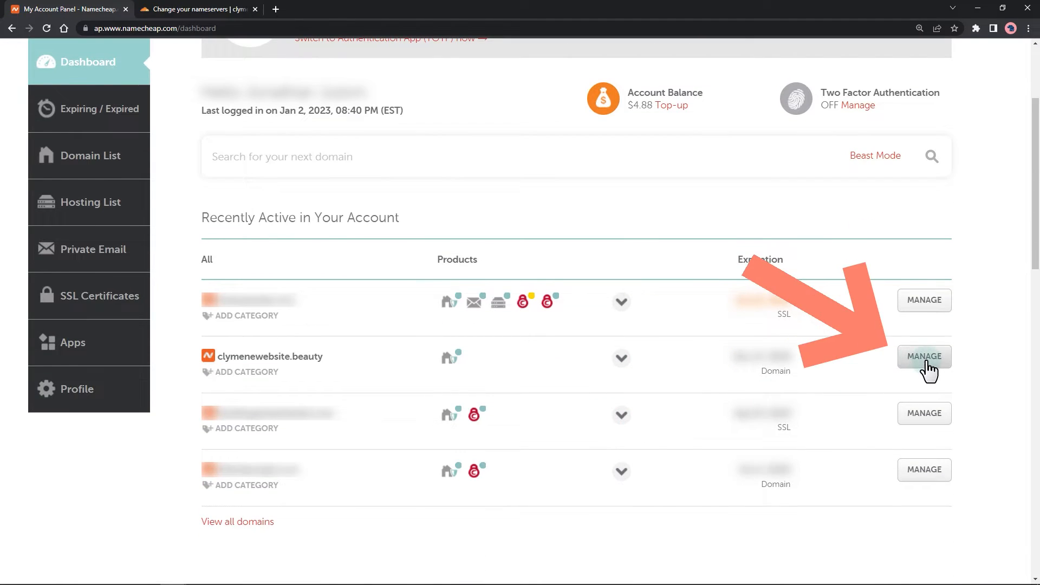
{"action": "left_click", "coordinate": [924, 356]}
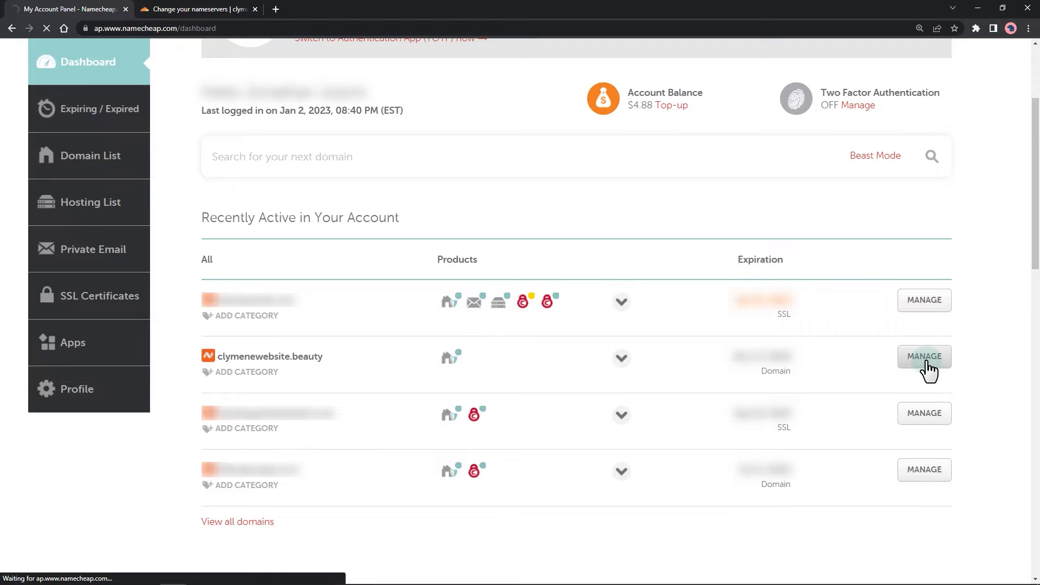
{"action": "left_click", "coordinate": [924, 356]}
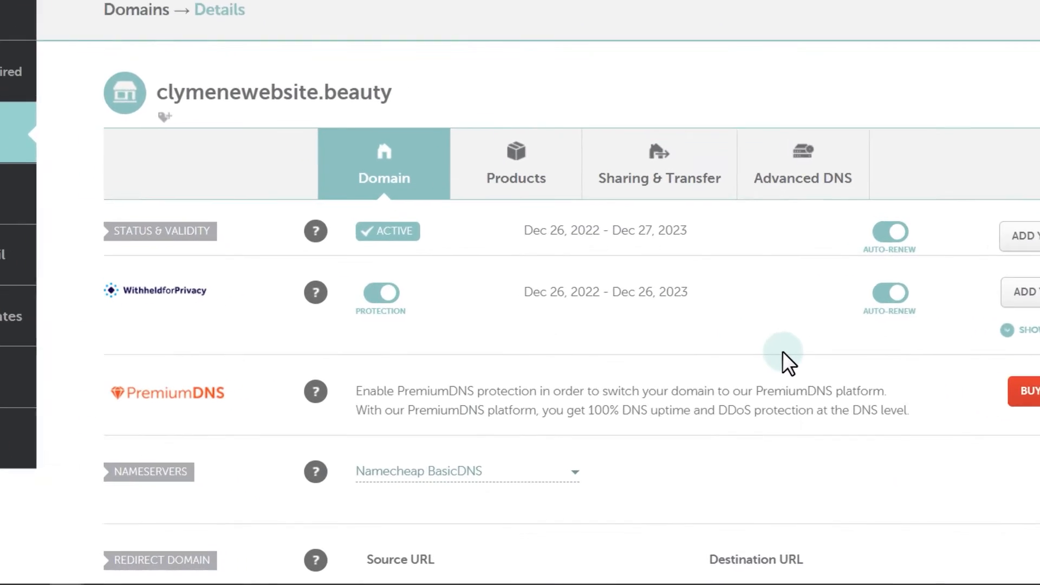
{"action": "scroll", "scroll_direction": "down", "scroll_amount": 3}
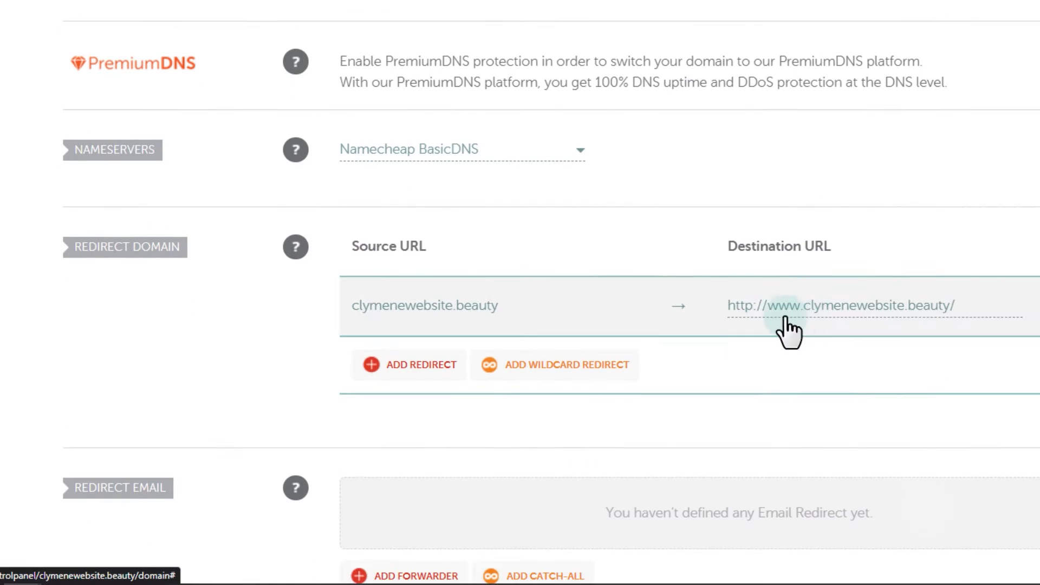
{"action": "left_click", "coordinate": [459, 150]}
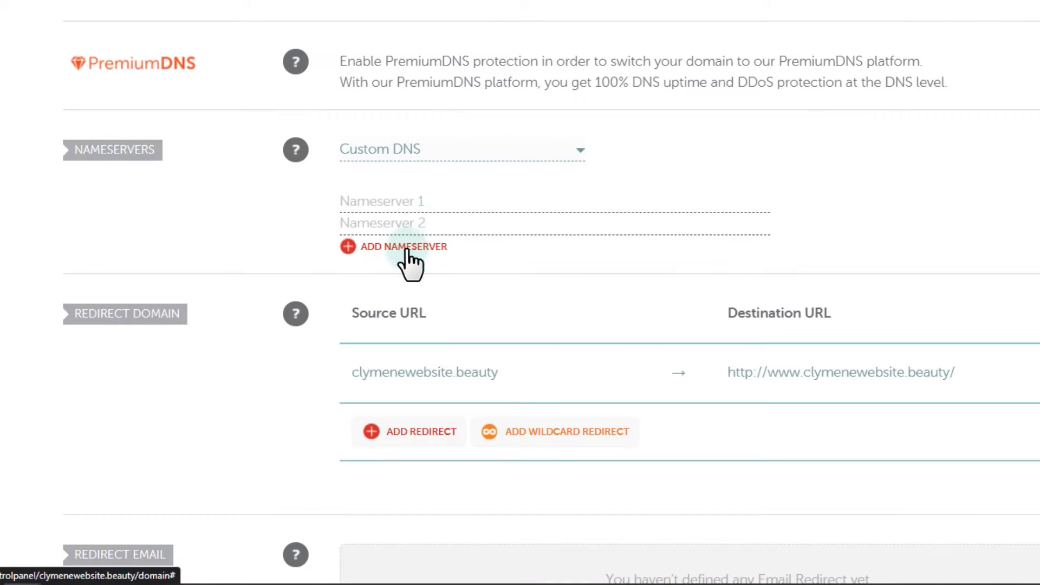
Enter blair.ns.cloudflare.com as Nameserver 1 and move to the Nameserver 2 field.
{"action": "type", "text": "blair.ns.cloudflare.com"}
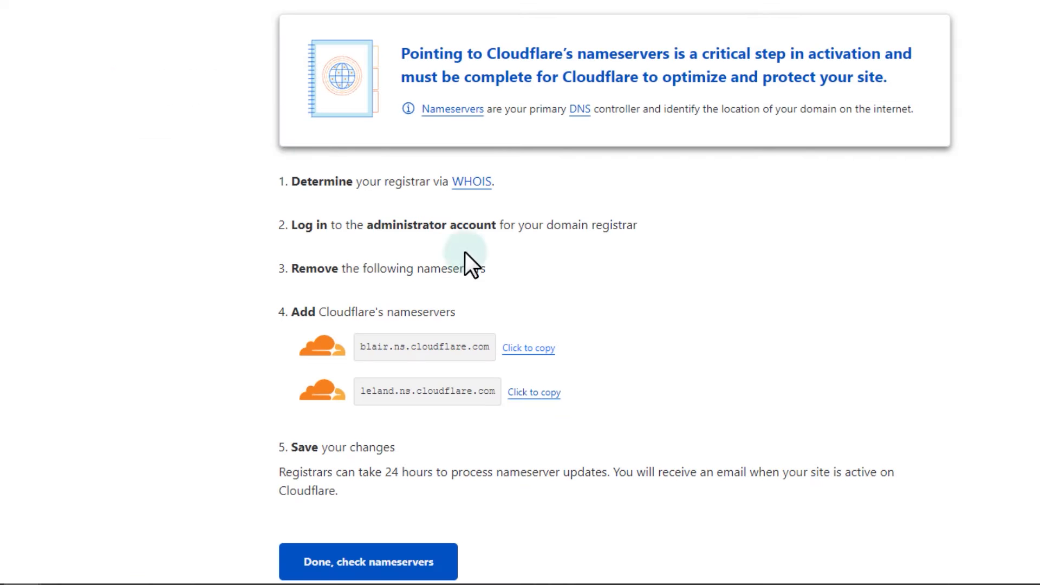
{"action": "left_click", "coordinate": [534, 392]}
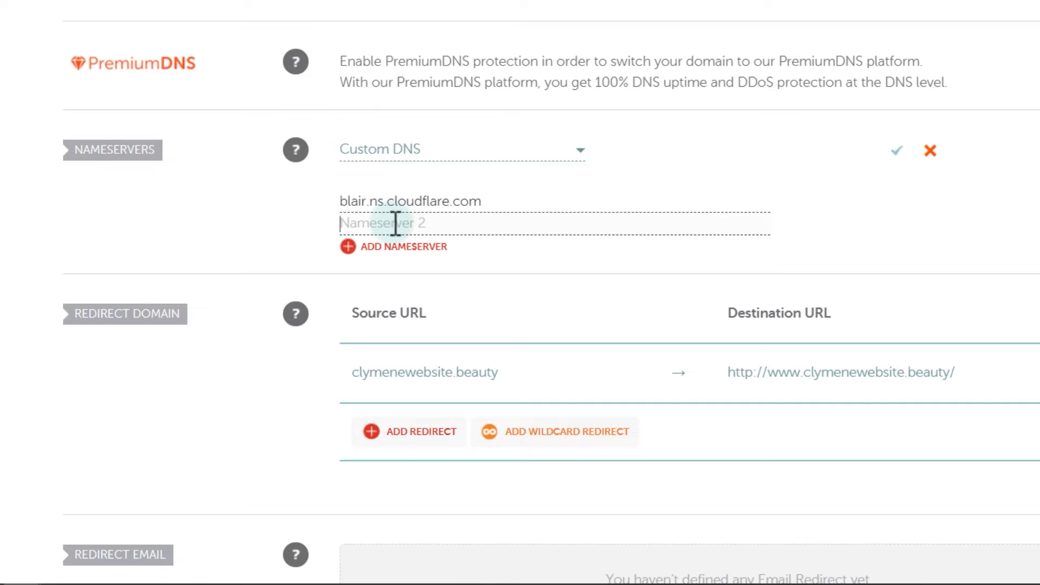
{"action": "left_click", "coordinate": [897, 152]}
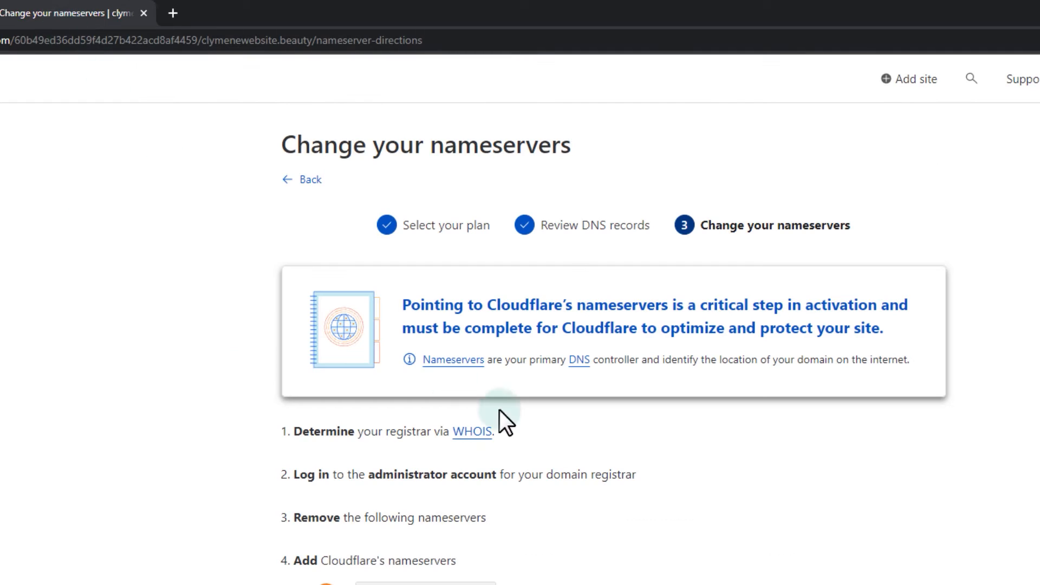
{"action": "scroll", "scroll_direction": "down", "scroll_amount": 3}
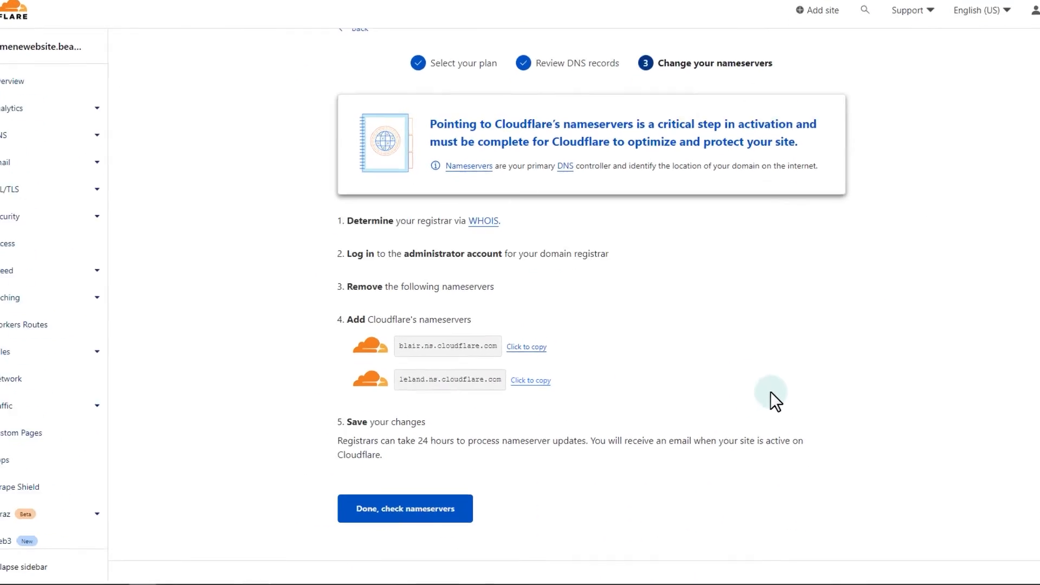
{"action": "scroll", "scroll_direction": "down", "scroll_amount": 3}
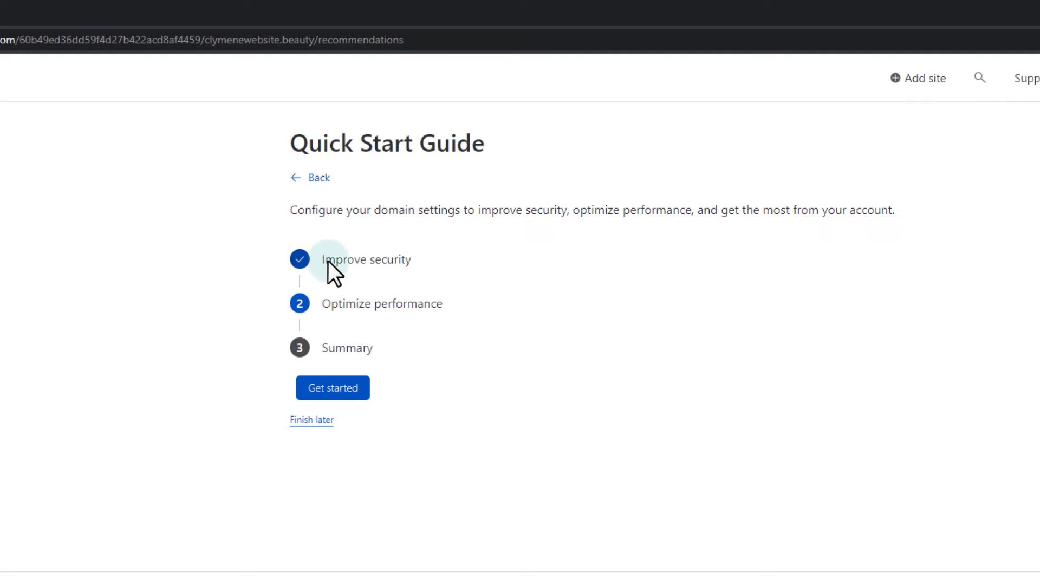
In the Quick Start Guide, turn on Automatic HTTPS Rewrites and save Always Use HTTPS.
{"action": "left_click", "coordinate": [331, 387]}
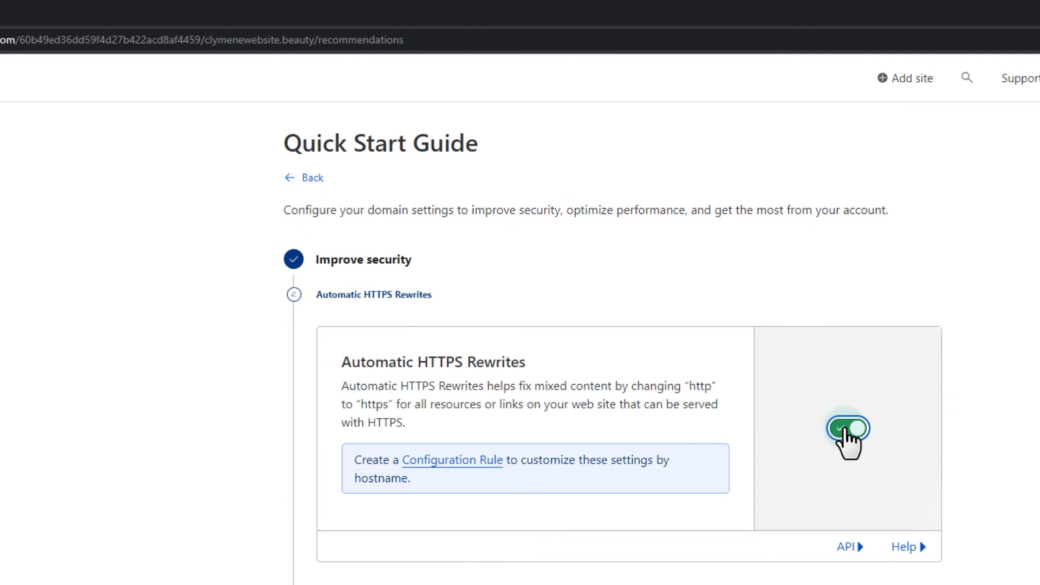
{"action": "left_click", "coordinate": [847, 429]}
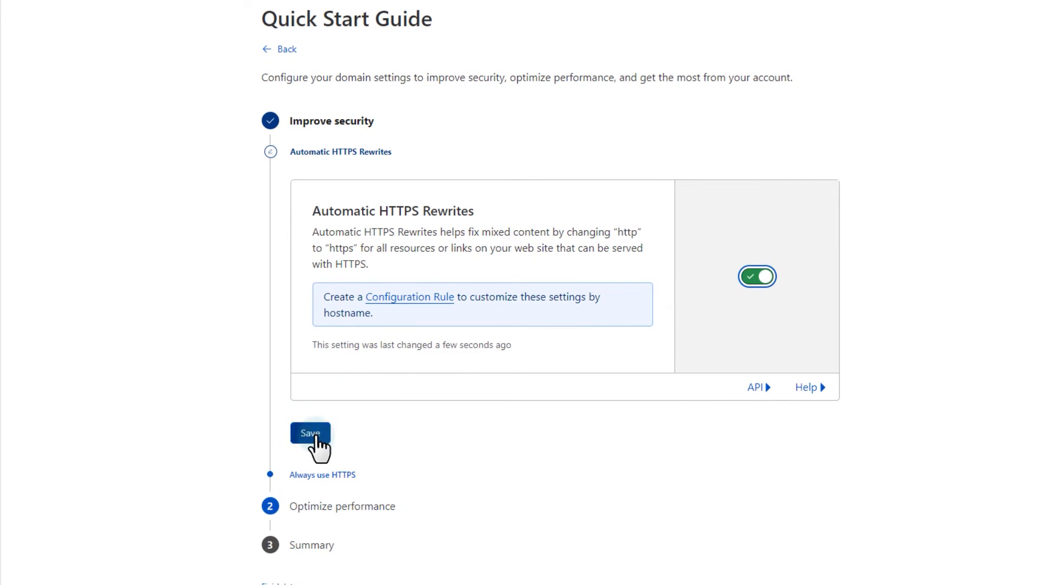
{"action": "left_click", "coordinate": [308, 434]}
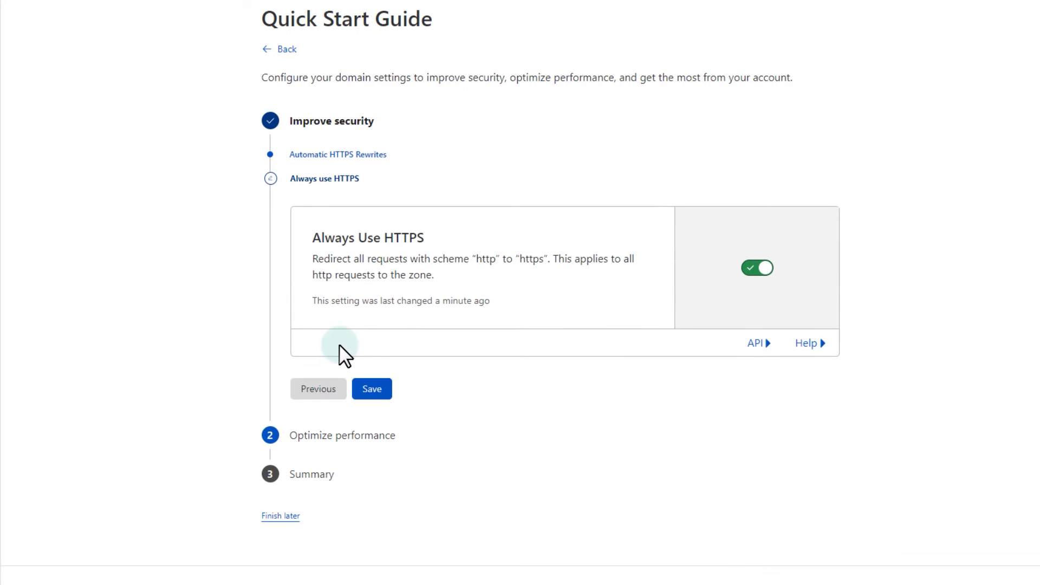
{"action": "left_click", "coordinate": [372, 388]}
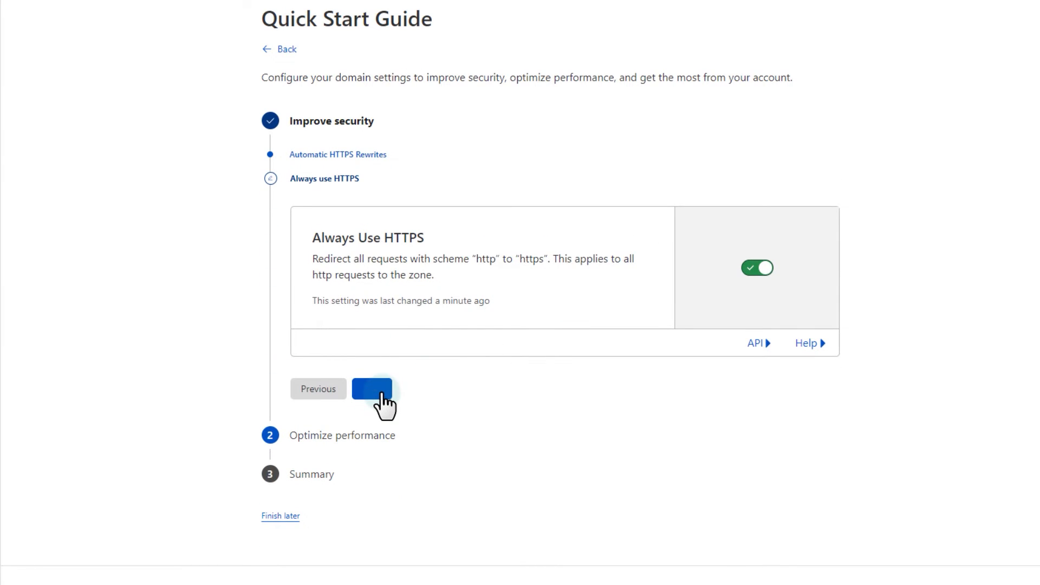
{"action": "left_click", "coordinate": [371, 389]}
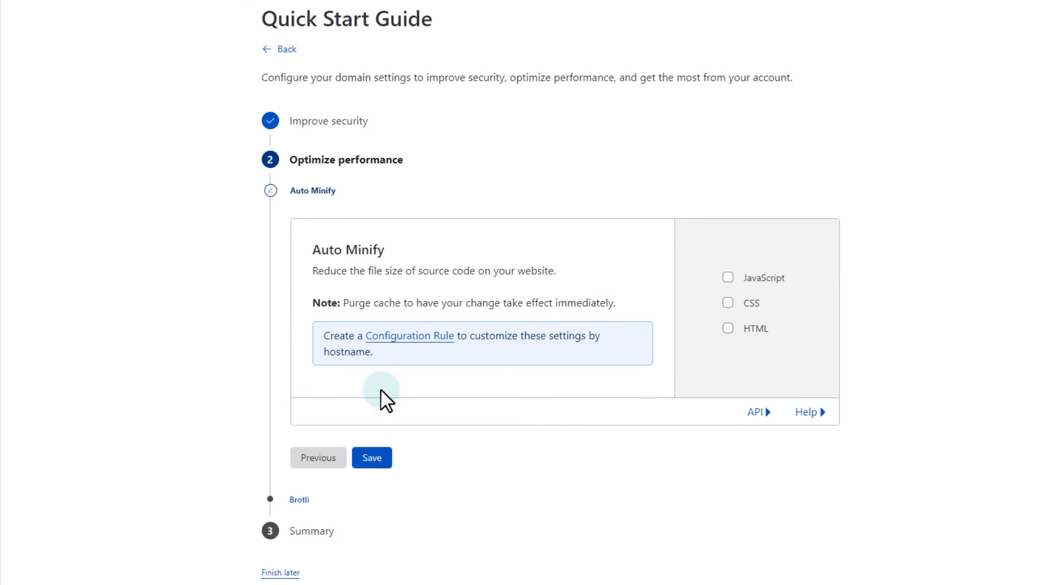
Save Auto Minify with nothing checked and continue to the Brotli step.
{"action": "scroll", "scroll_direction": "down", "scroll_amount": 3}
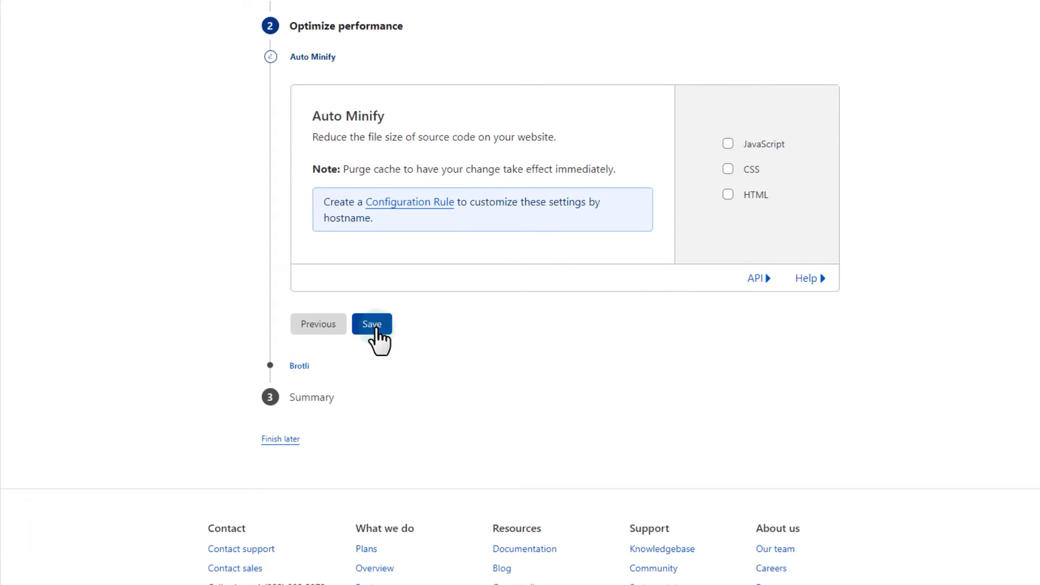
{"action": "left_click", "coordinate": [371, 325]}
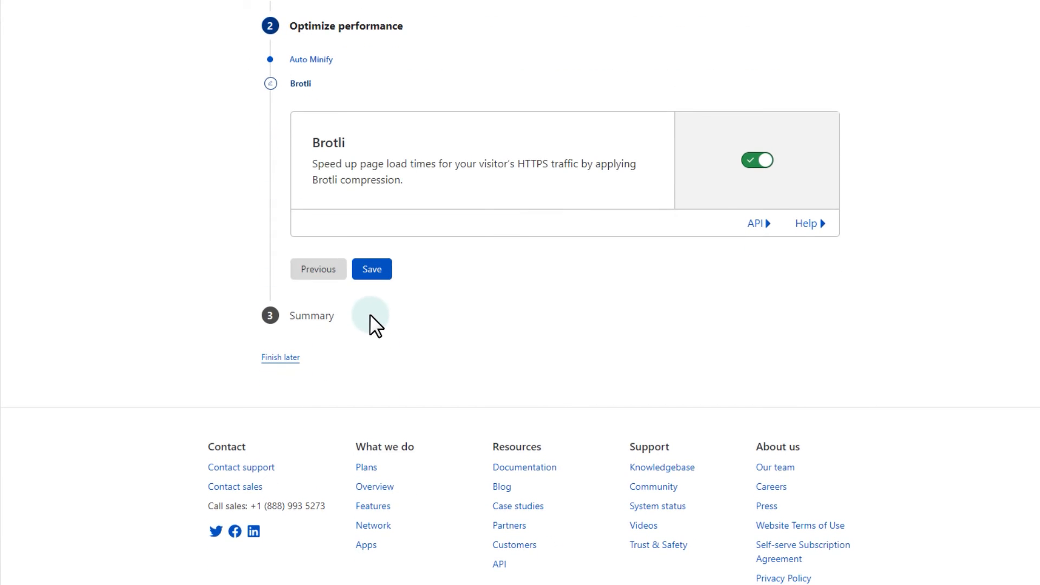
{"action": "left_click", "coordinate": [371, 269]}
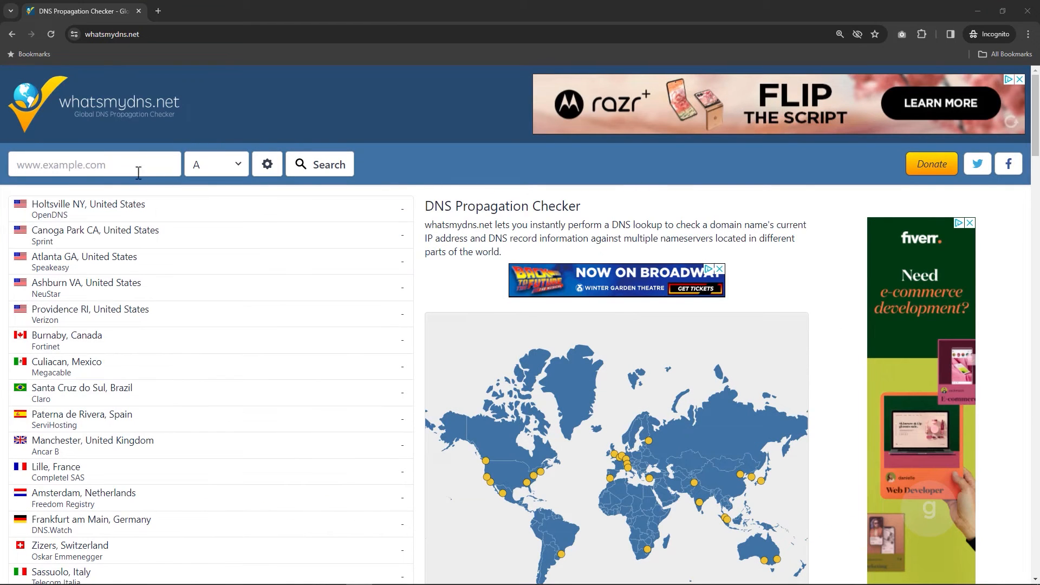
Look up DNS propagation for clemenewebsite.beauty on whatsmydns.net.
{"action": "type", "text": "clemenewebsite.beauty"}
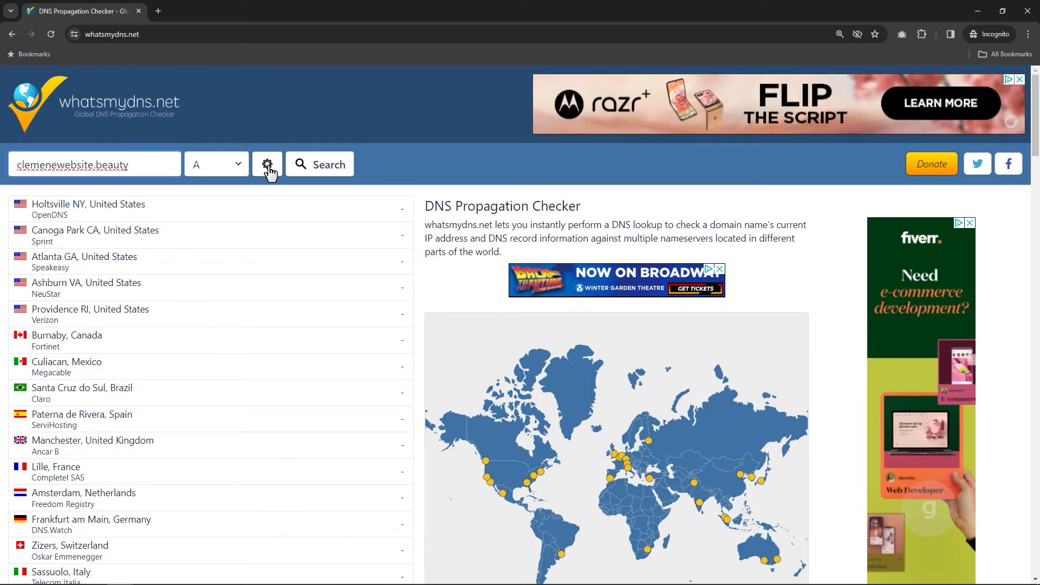
{"action": "left_click", "coordinate": [320, 164]}
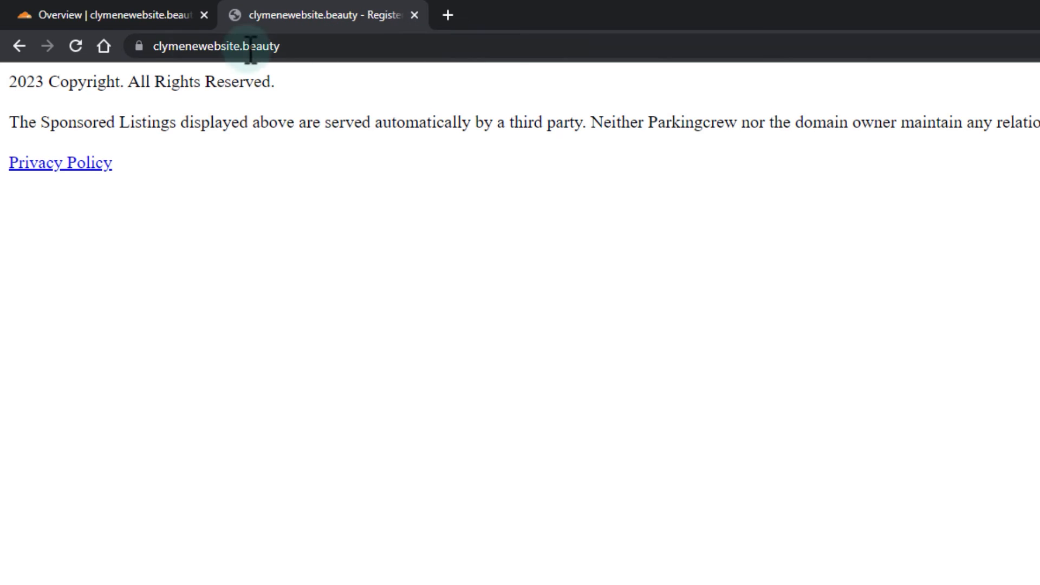
View clymenewebsite.beauty's site information via the padlock, showing a secure connection.
{"action": "left_click", "coordinate": [141, 46]}
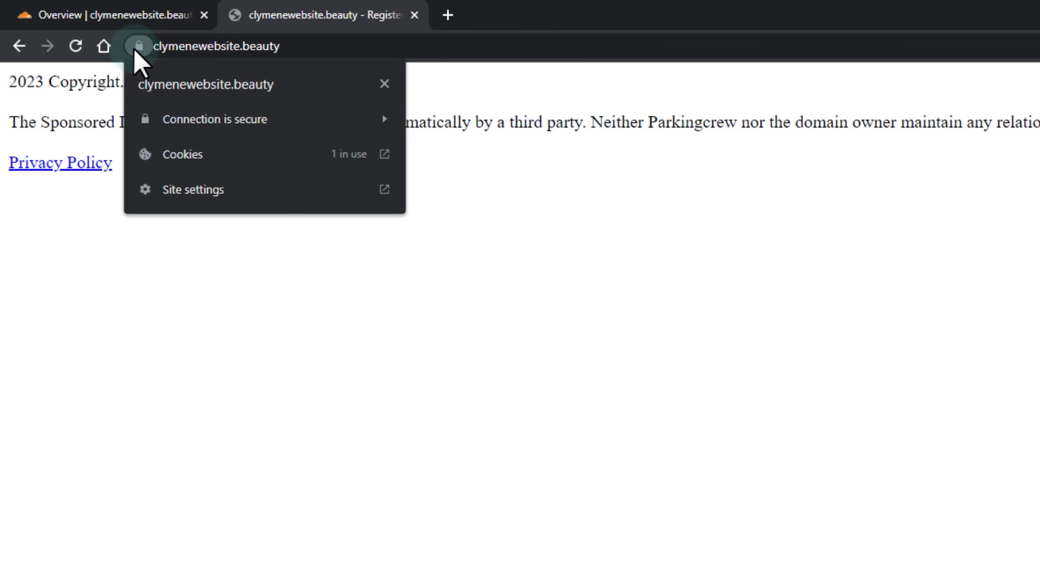
{"action": "mouse_move", "coordinate": [296, 130]}
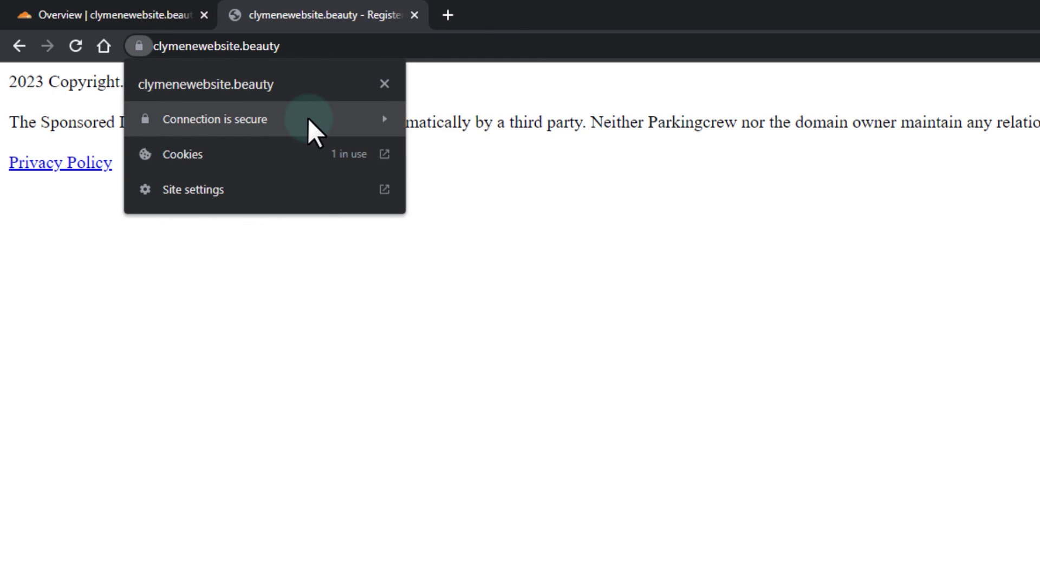
{"action": "mouse_move", "coordinate": [302, 125]}
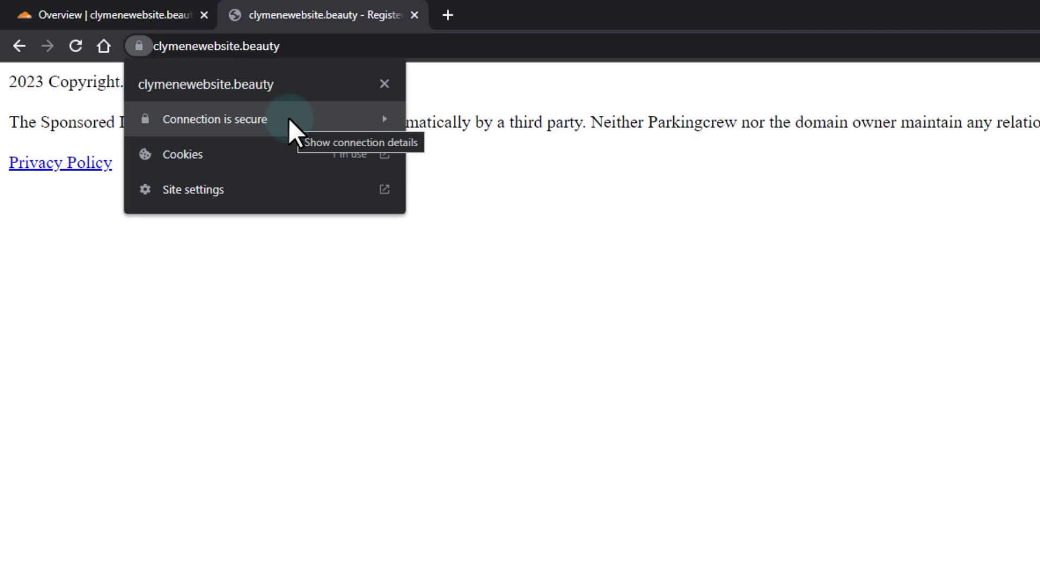